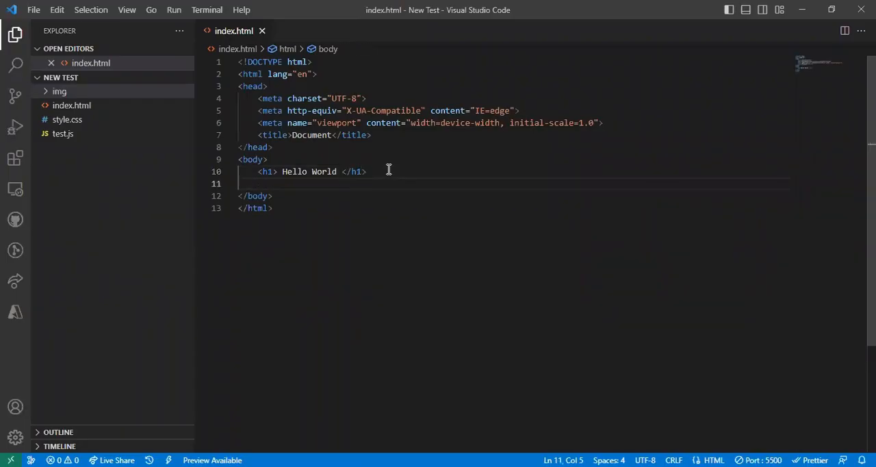
Add the paragraph 'Hello my name is Daniel and I am a frontend developer' on line 11
text(<)
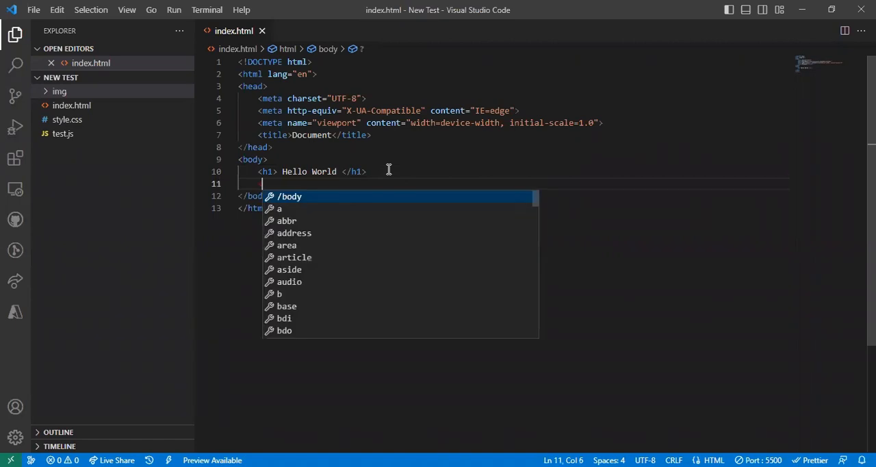
text(p> Ge</p>)
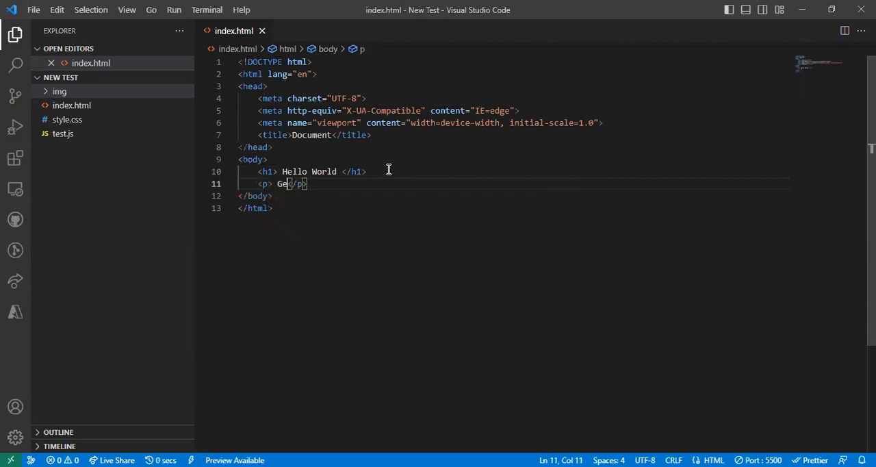
text(Hello my name is)
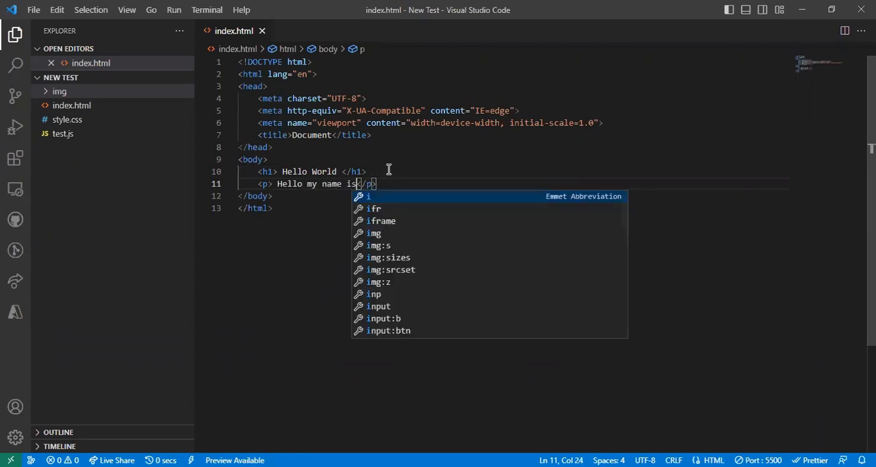
text(Daniel and I am a fro)
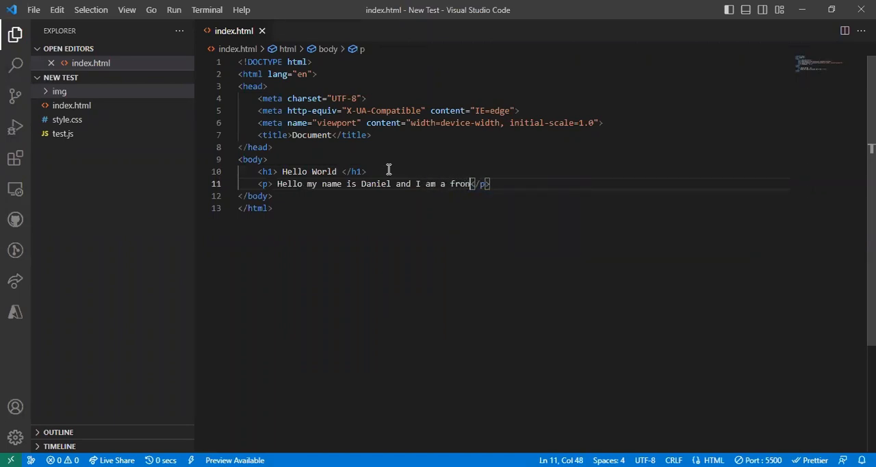
text(ntend develope)
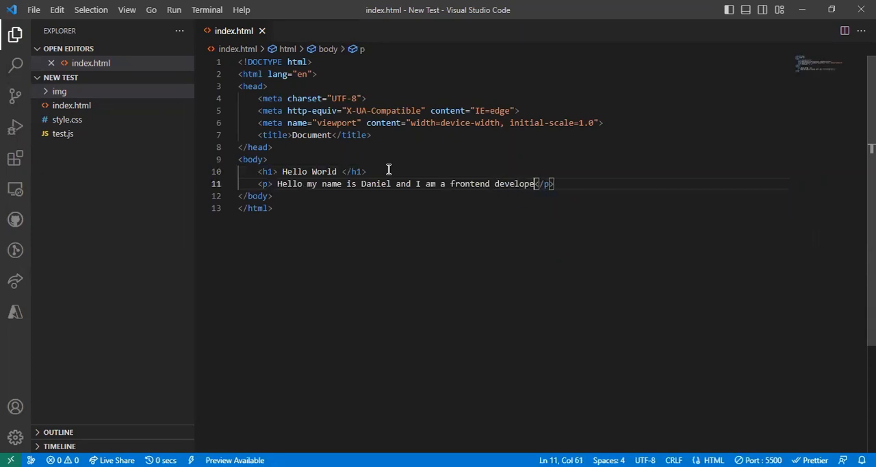
text(r)
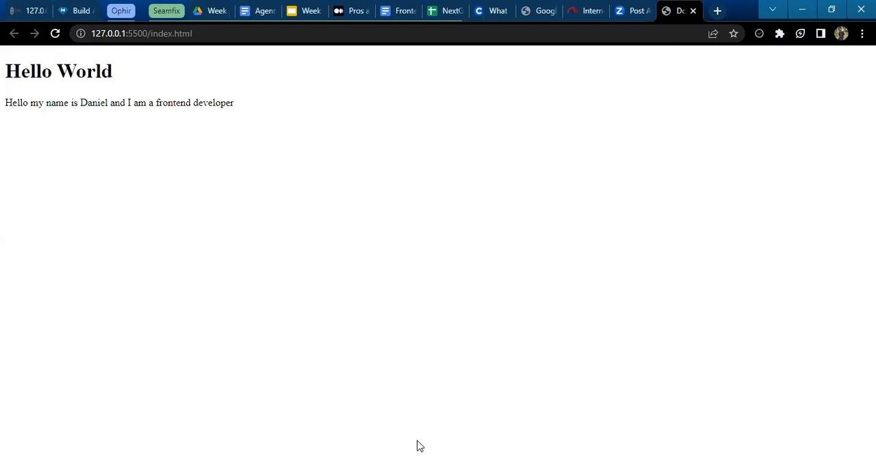
mouse_move(532, 440)
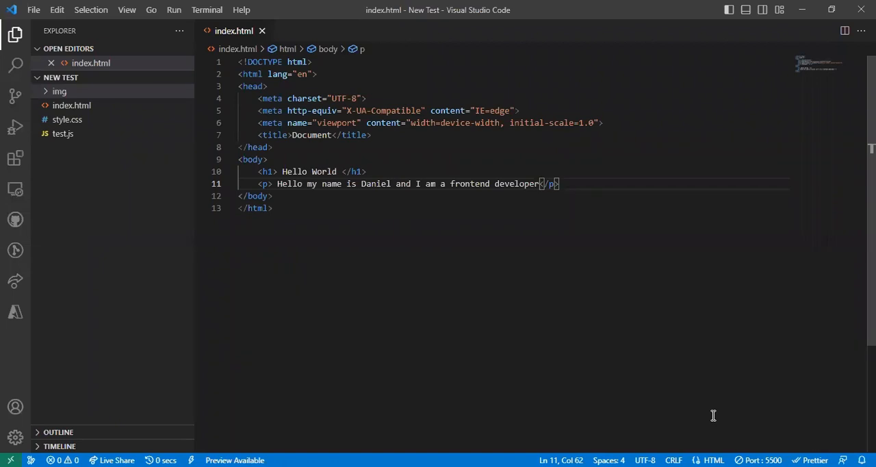
mouse_move(604, 205)
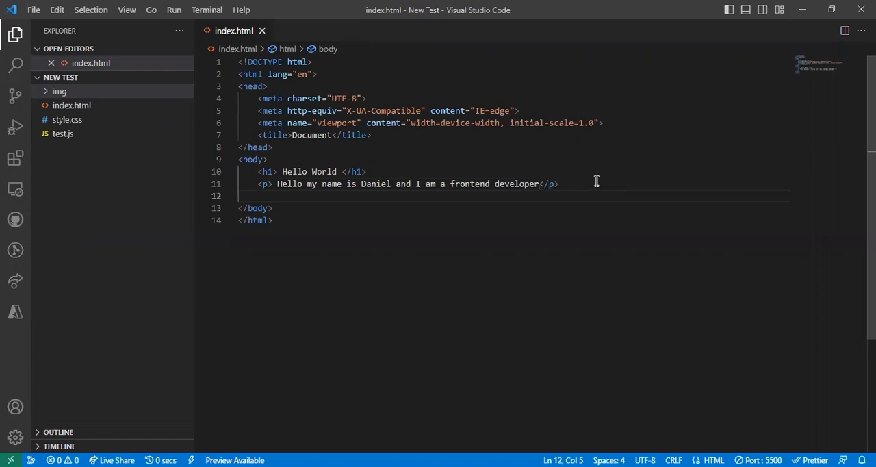
Start an img tag with a src attribute below the paragraph, then delete it
key(Return)
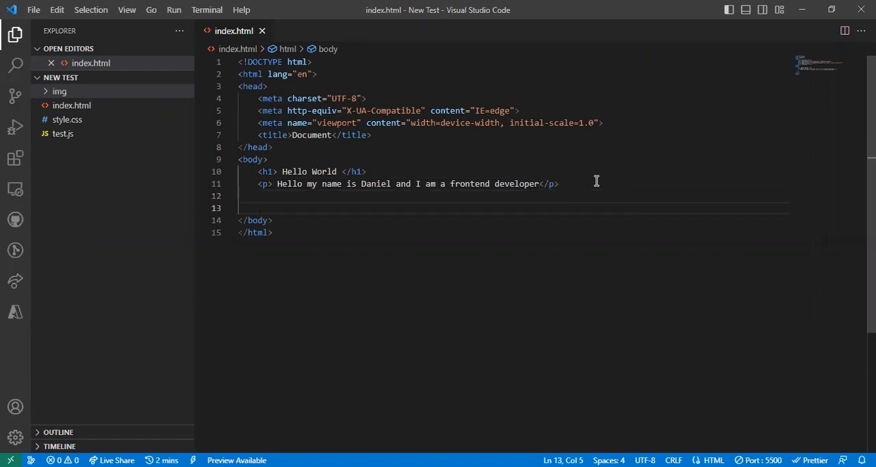
text(<i)
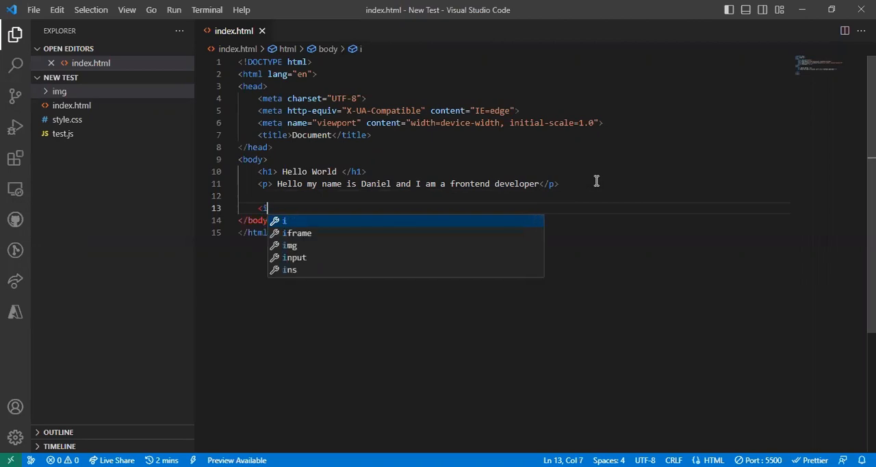
text(mg)
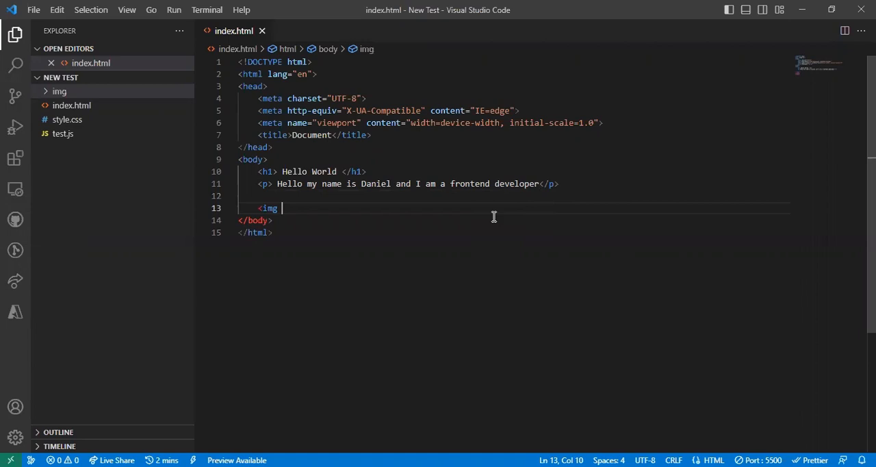
text(su)
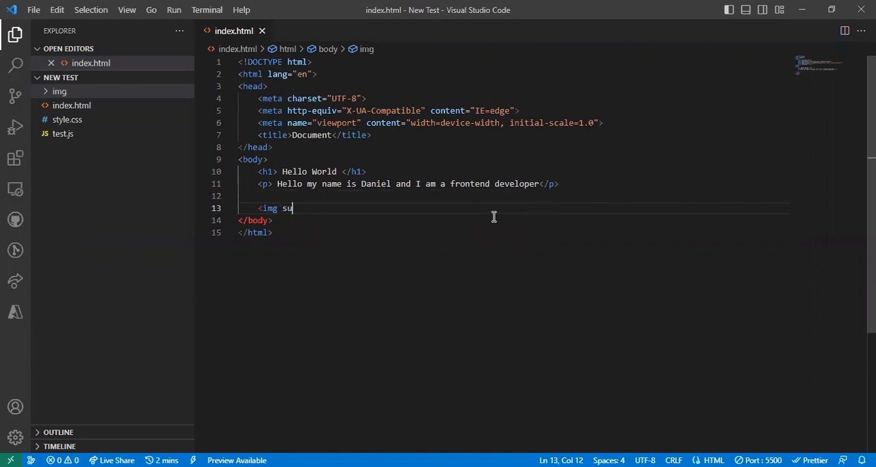
text(r)
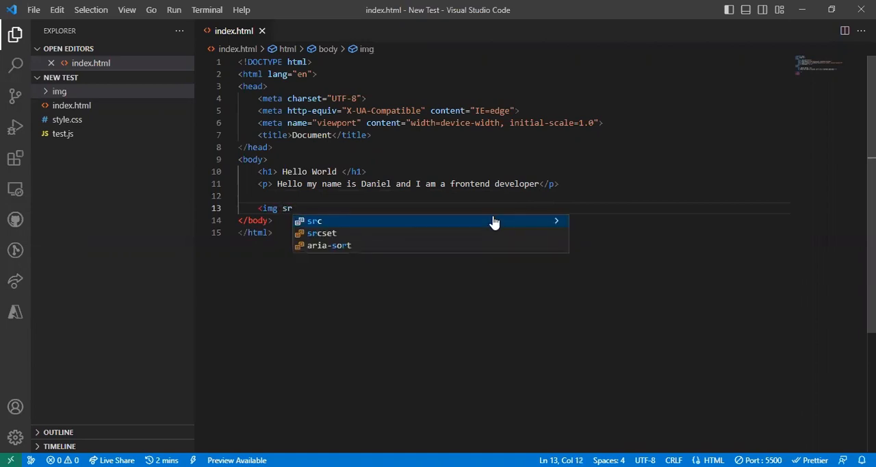
click(314, 220)
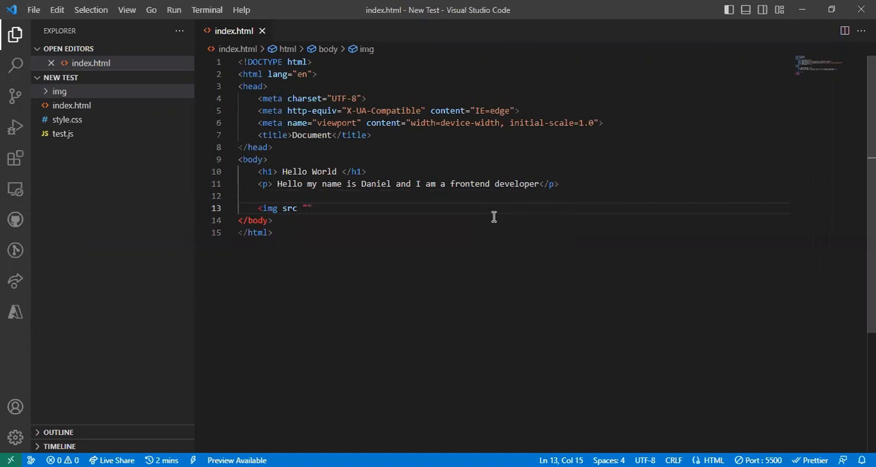
mouse_move(379, 217)
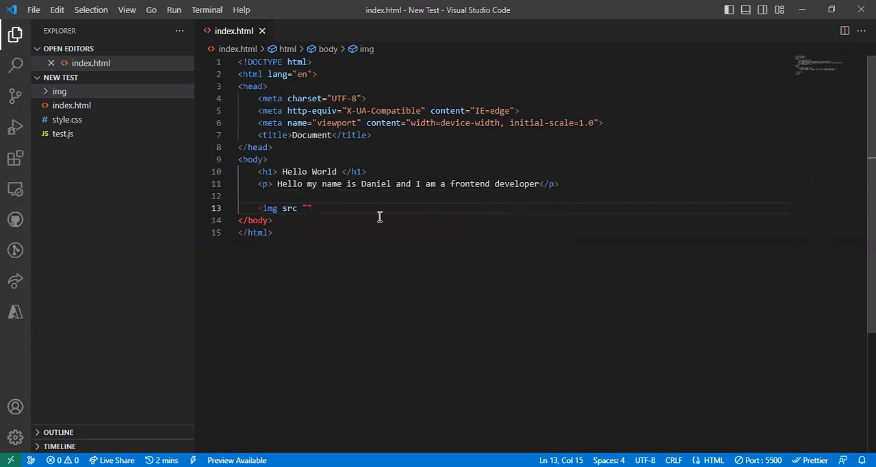
click(310, 207)
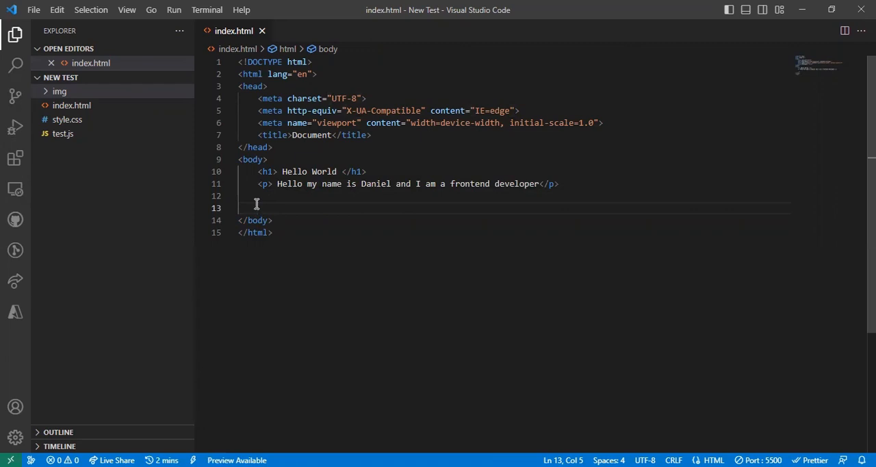
Write <img src="img/DSC EKSU.jpg"> on line 13 using the img folder path autocomplete
text(inm)
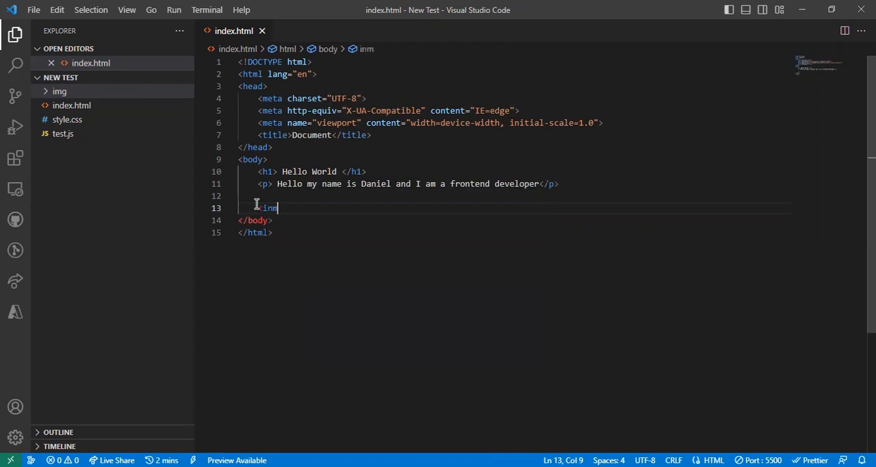
key(Backspace)
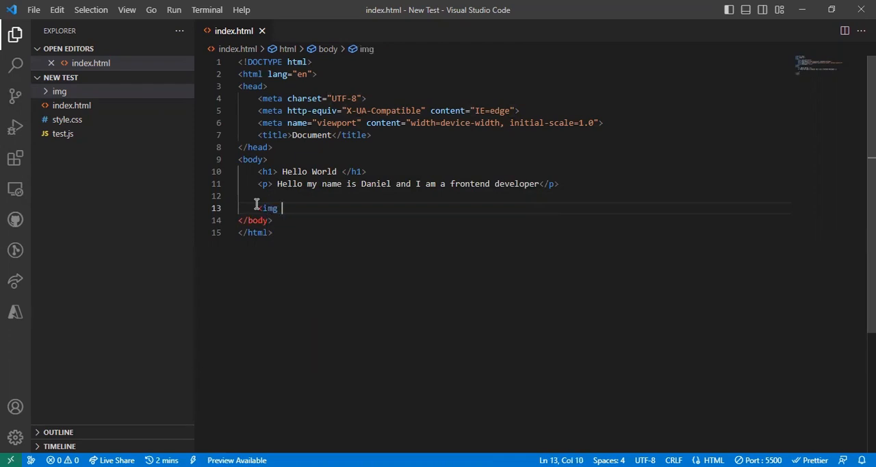
text(src=")
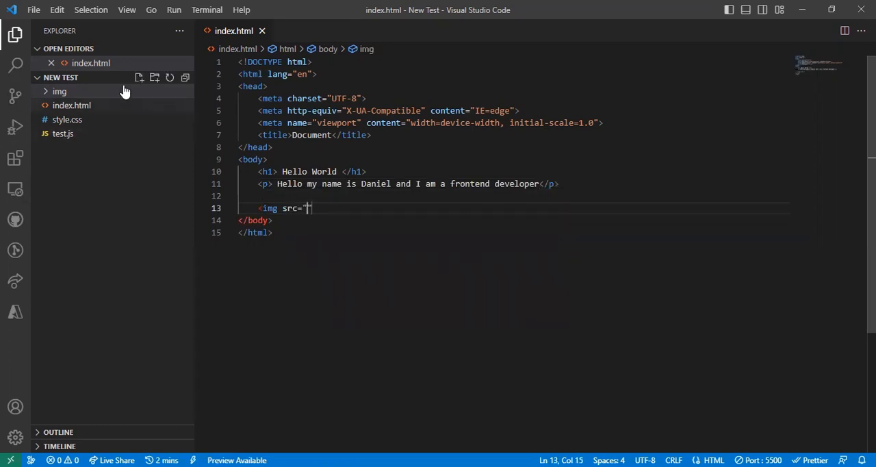
click(59, 91)
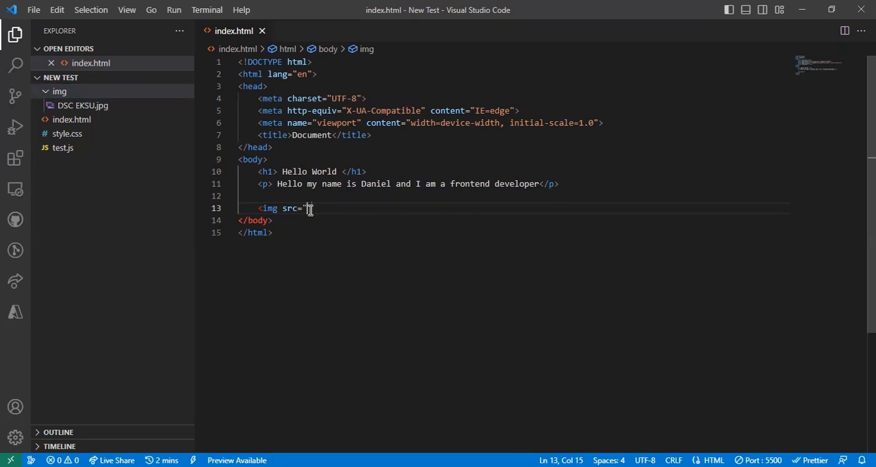
text(")
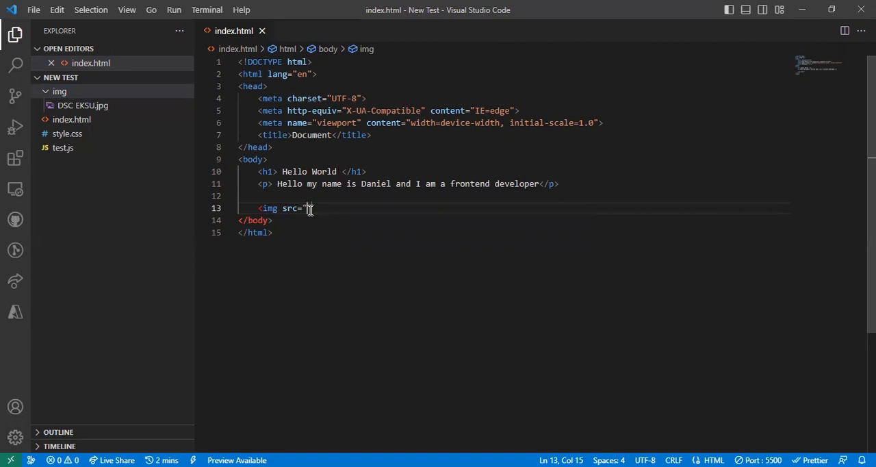
text(i)
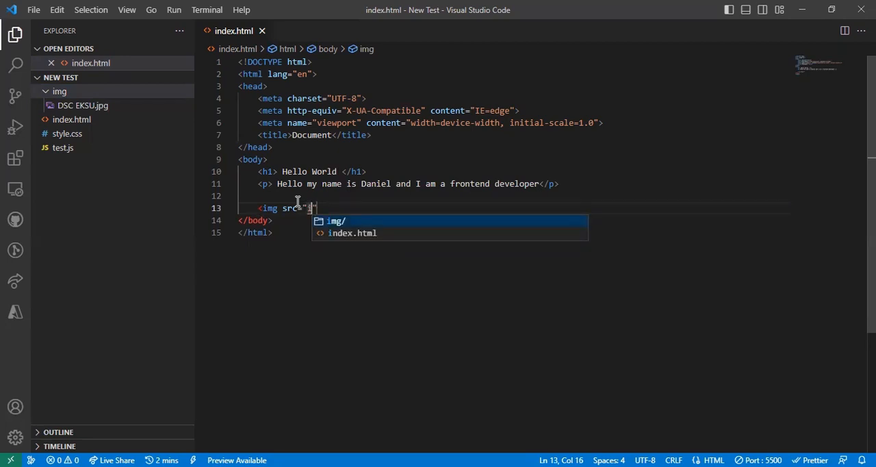
click(336, 221)
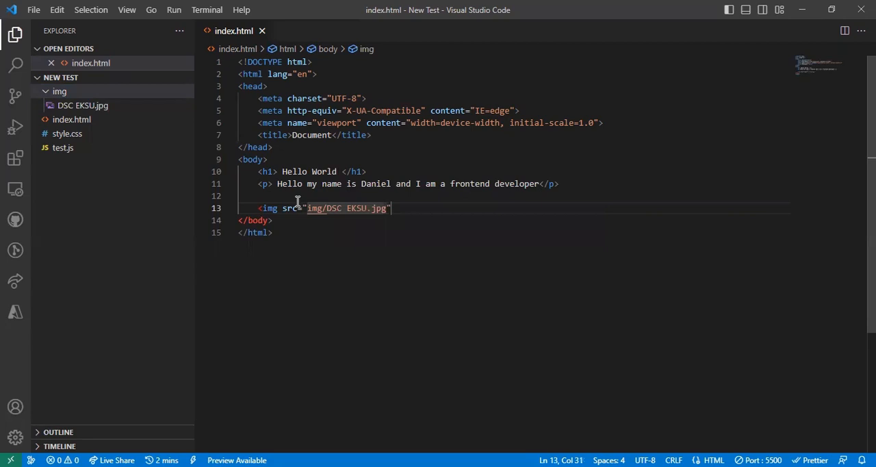
text(>)
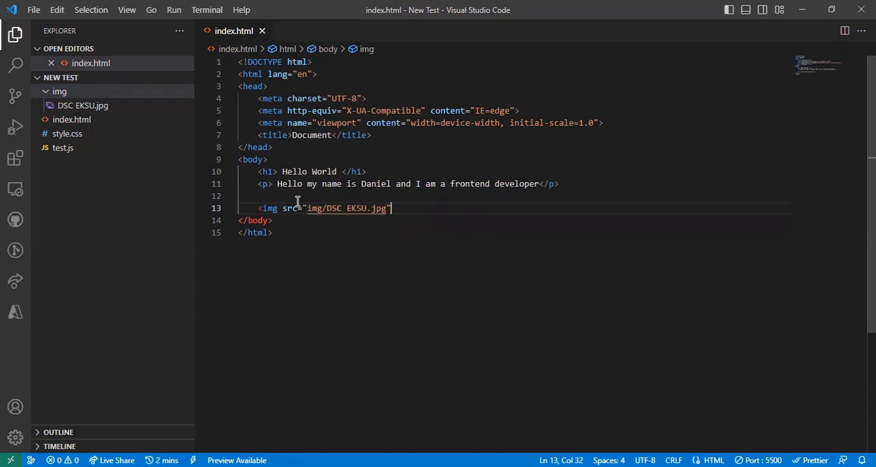
text(>)
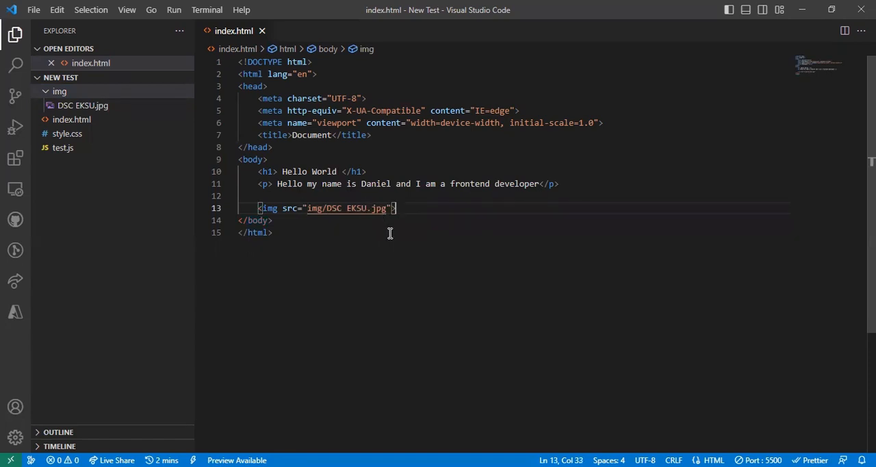
mouse_move(464, 444)
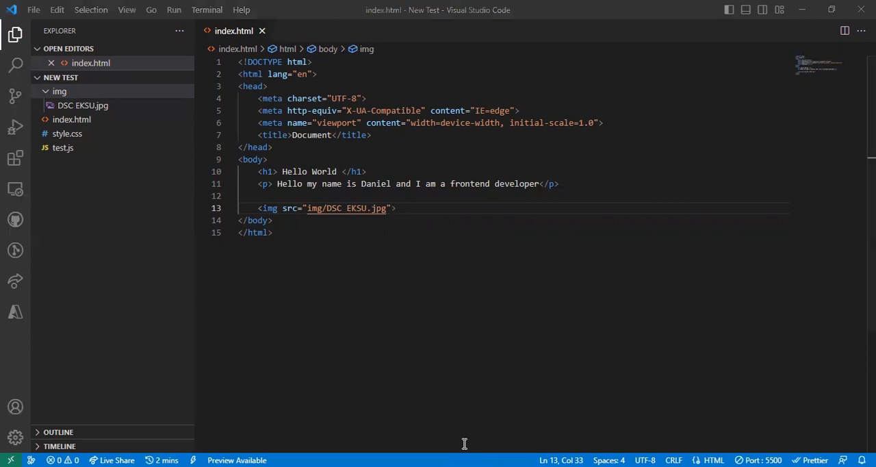
mouse_move(326, 178)
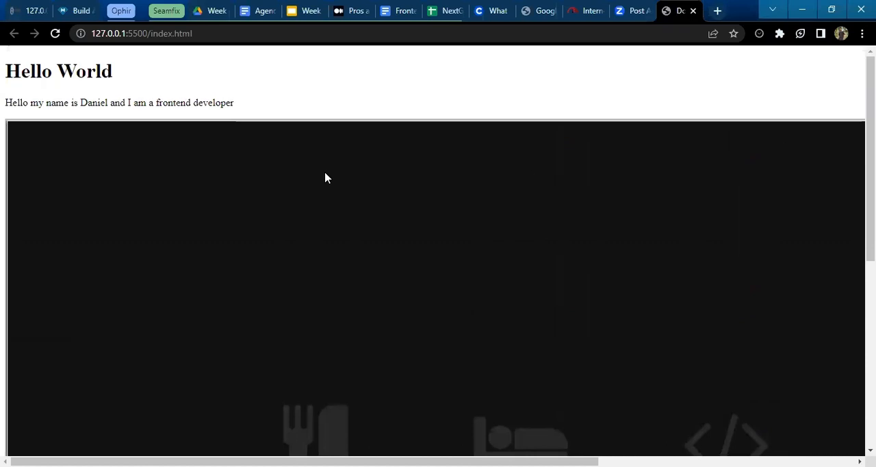
Scroll the Chrome preview to view the photo, then switch to the Week 3 presentation
scroll(down, 3)
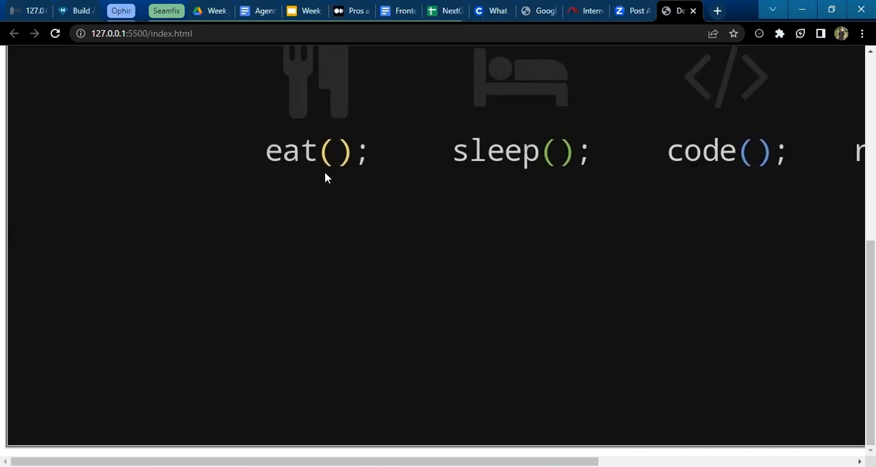
mouse_move(499, 46)
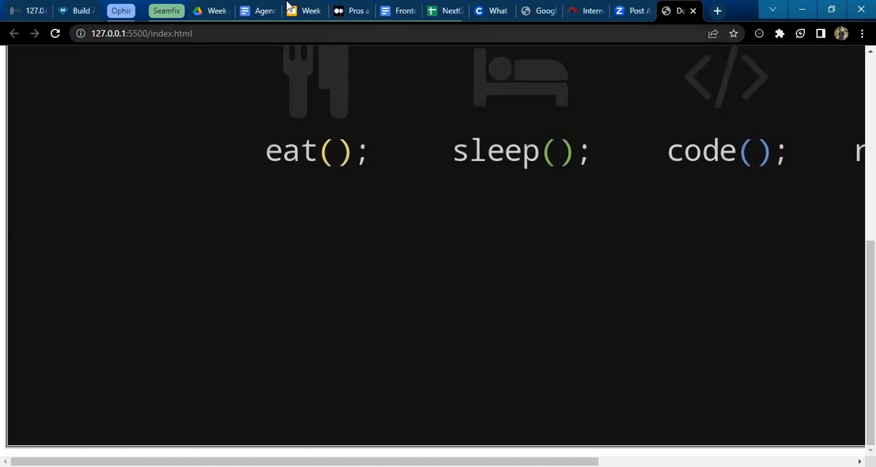
click(303, 10)
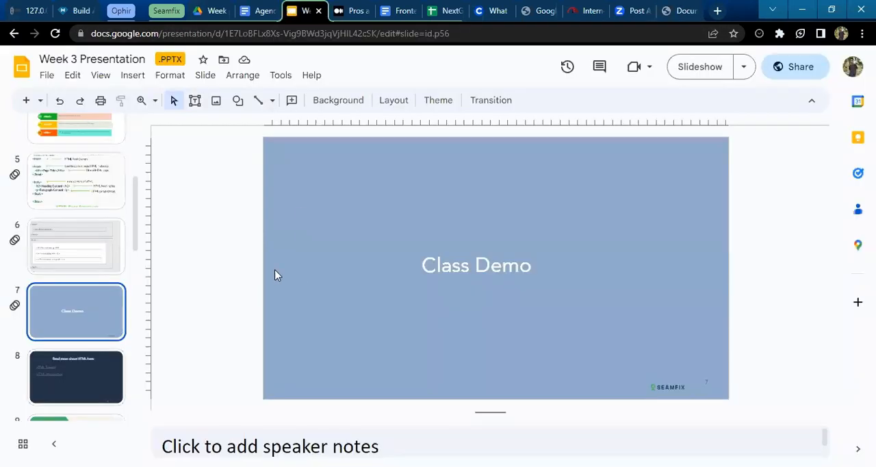